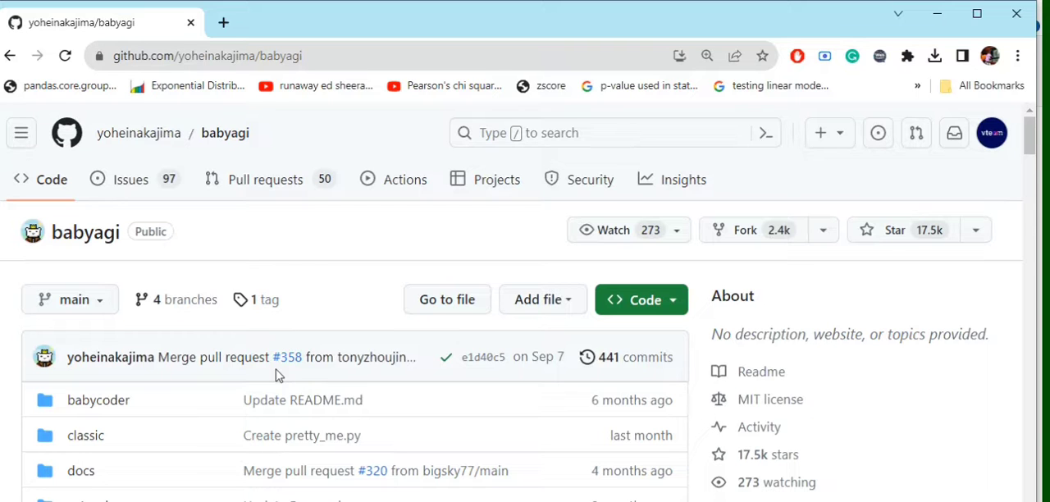
Locate .env.example in the babyagi folder and open it in Notepad++
scroll(down, 3)
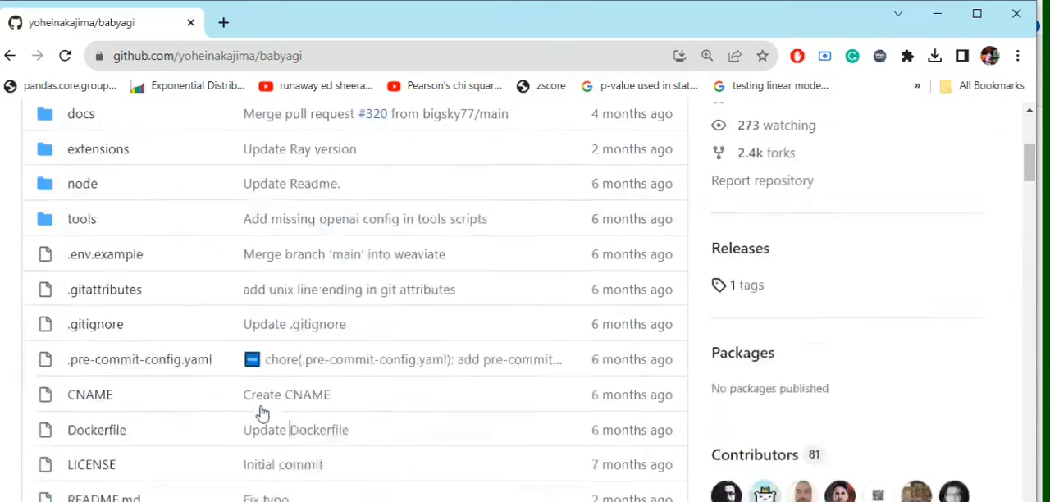
scroll(down, 3)
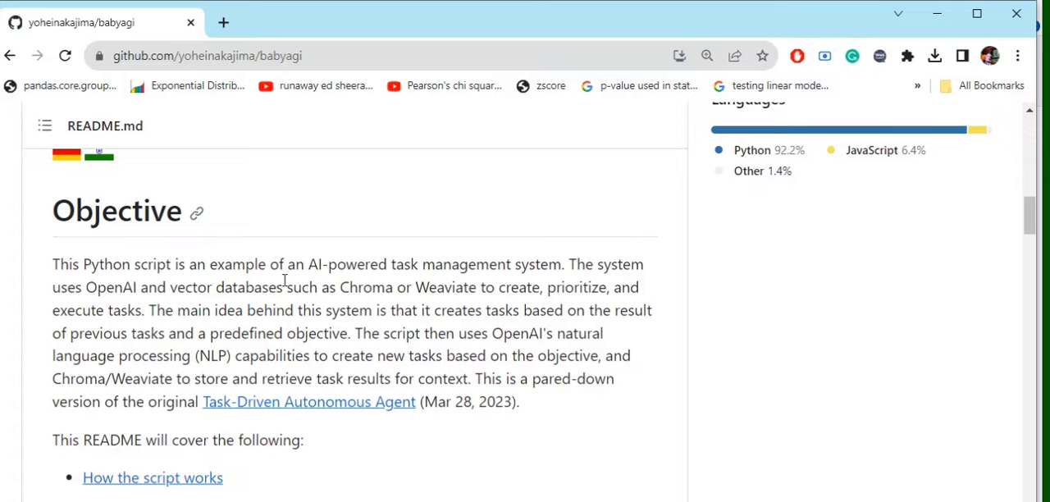
scroll(up, 3)
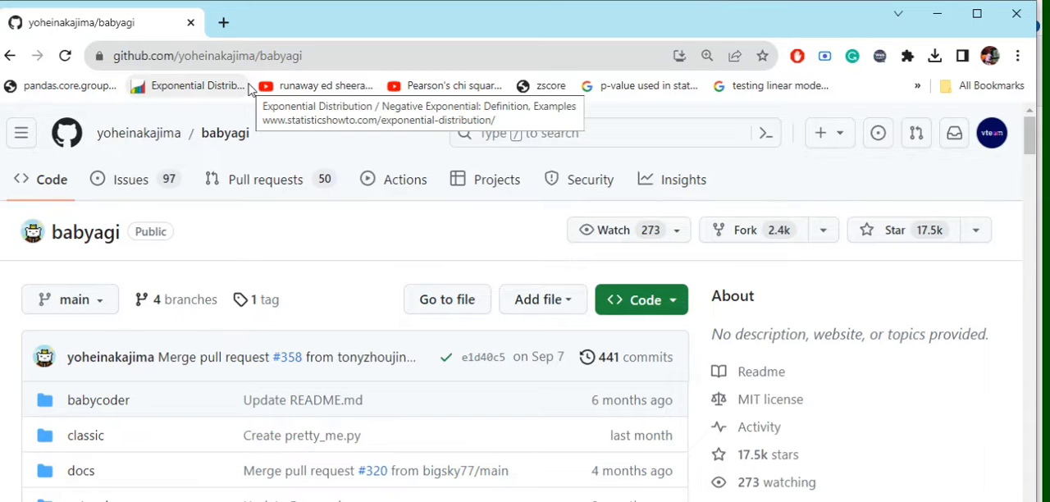
scroll(down, 3)
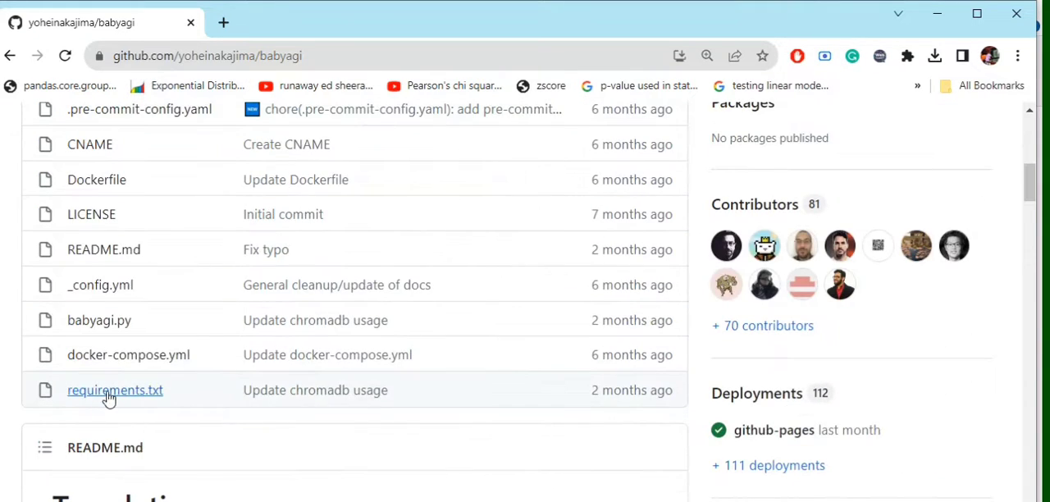
mouse_move(115, 390)
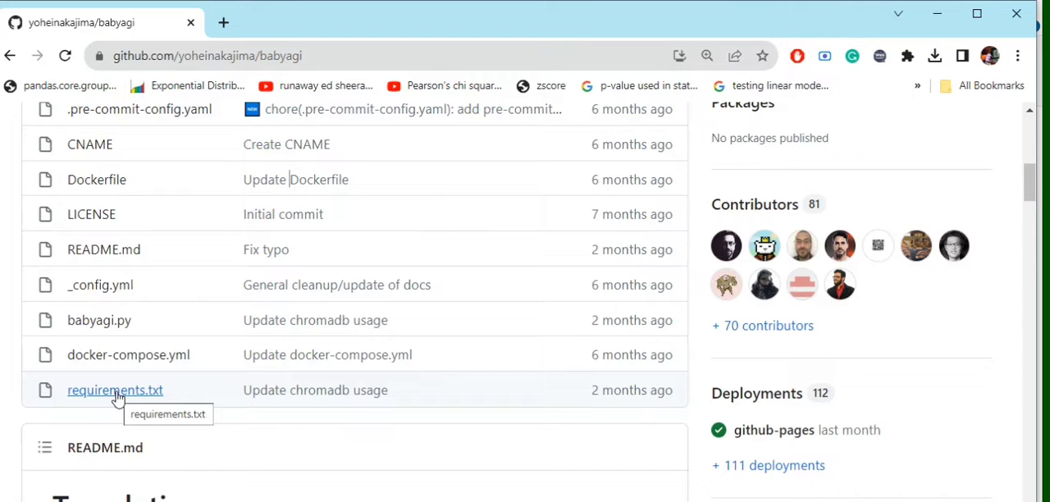
mouse_move(115, 390)
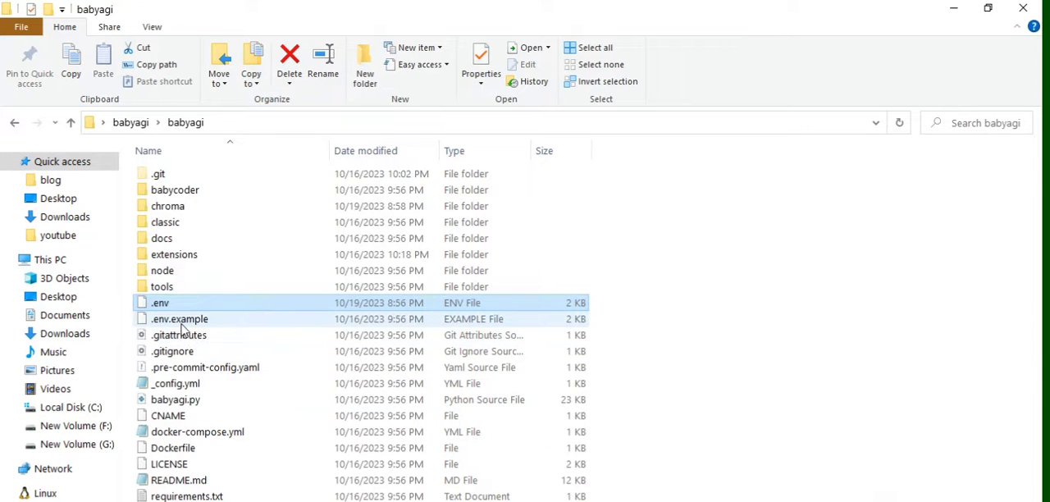
mouse_move(179, 318)
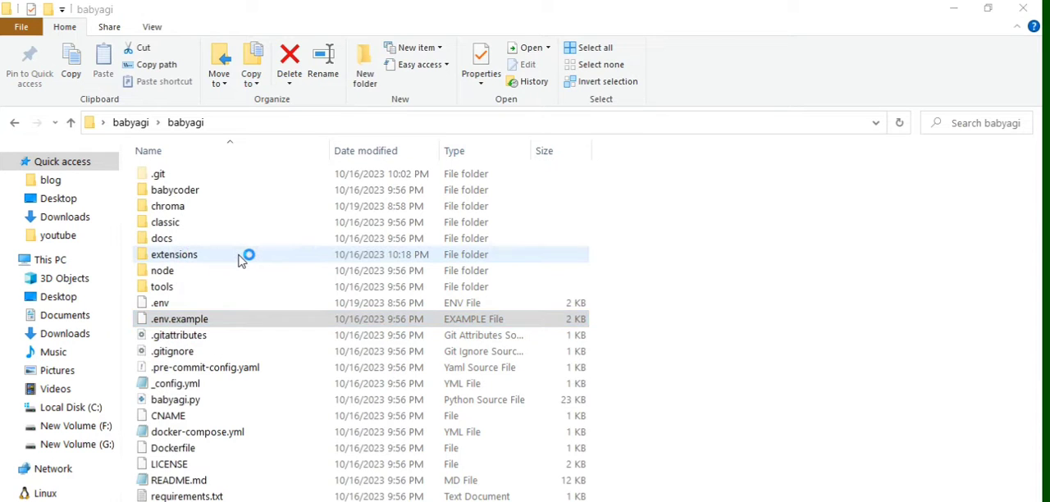
double_click(179, 318)
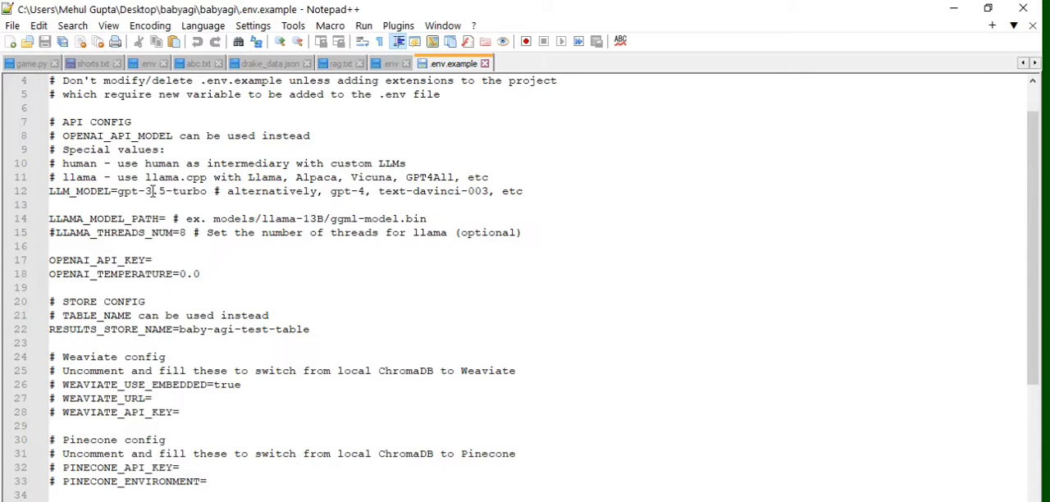
scroll(down, 3)
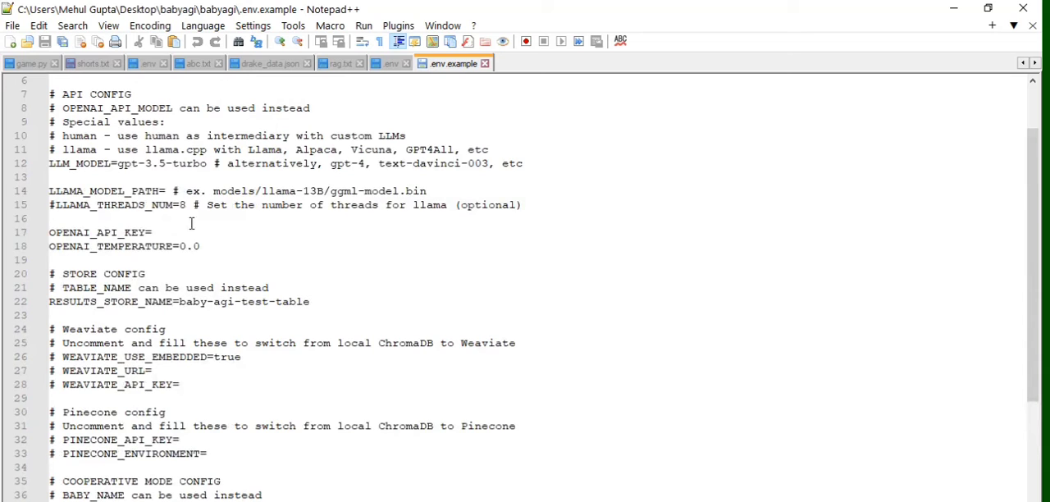
mouse_move(266, 190)
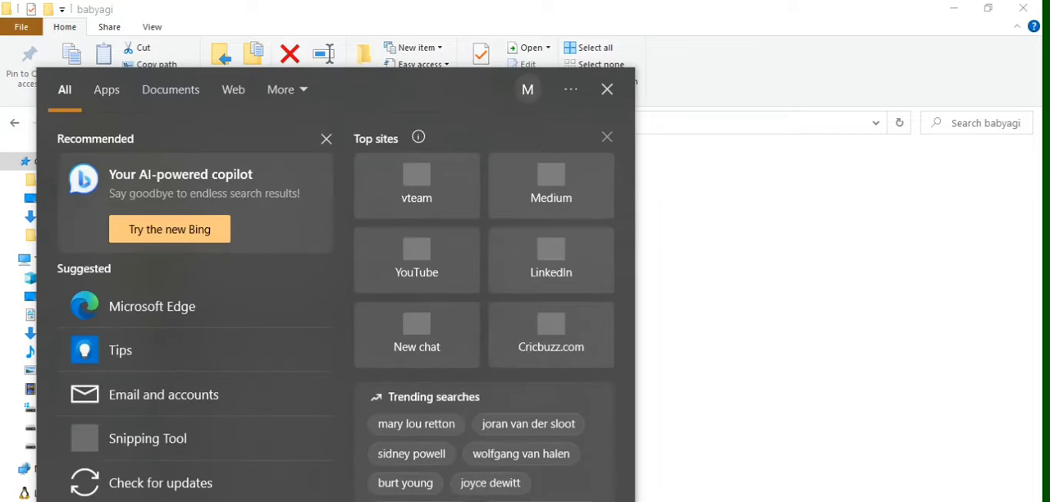
Launch Anaconda Prompt from Windows search and change directory to the Desktop
text(anaconda)
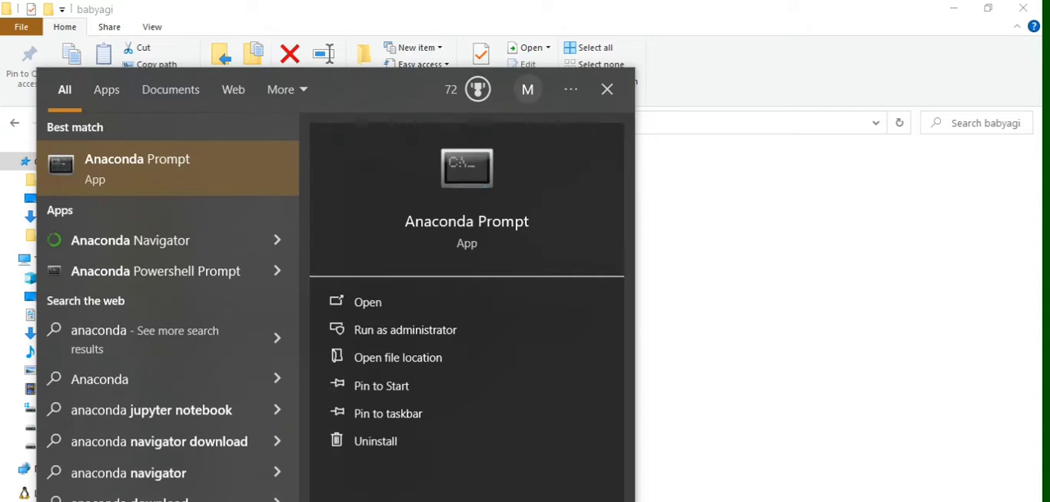
click(367, 302)
text(cd )
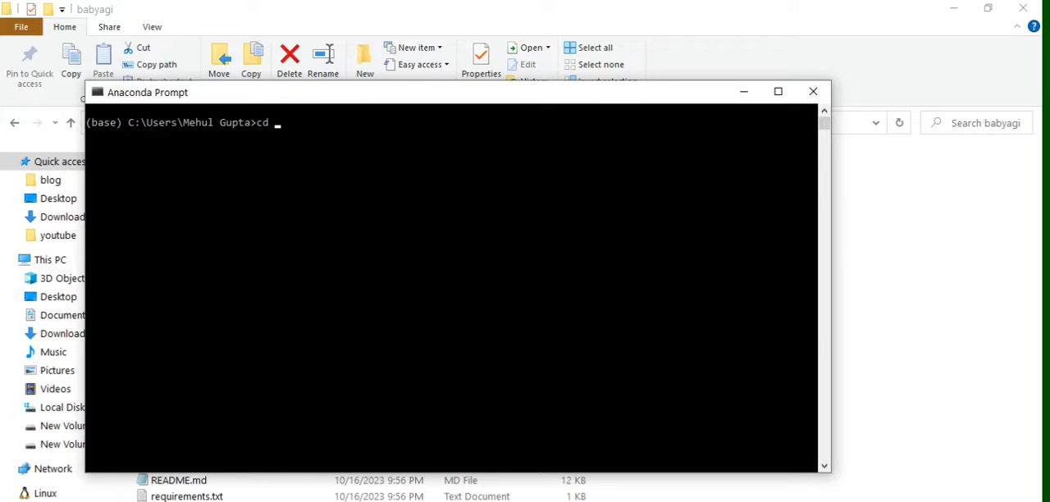
text(desktop)
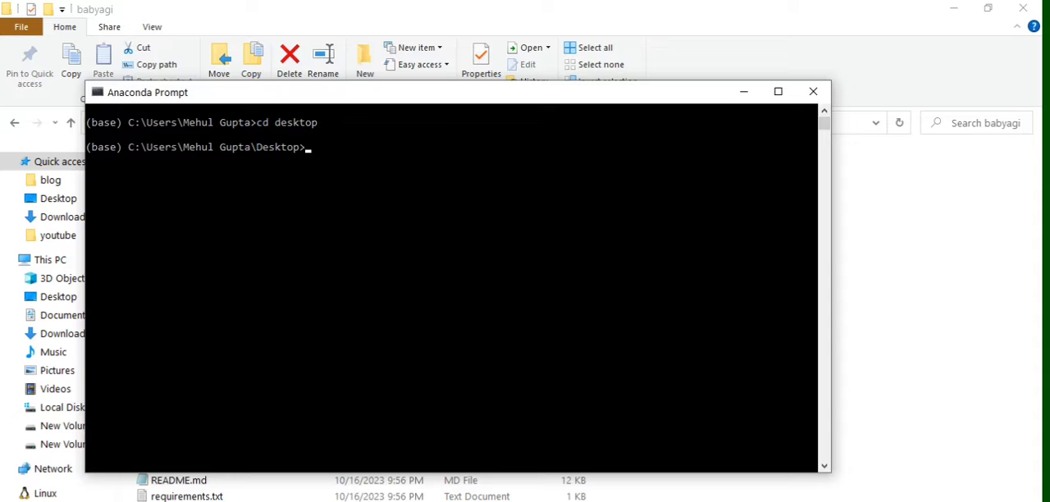
Enter the babyagi project folder and run python babyagi.py
text(cd babyagi)
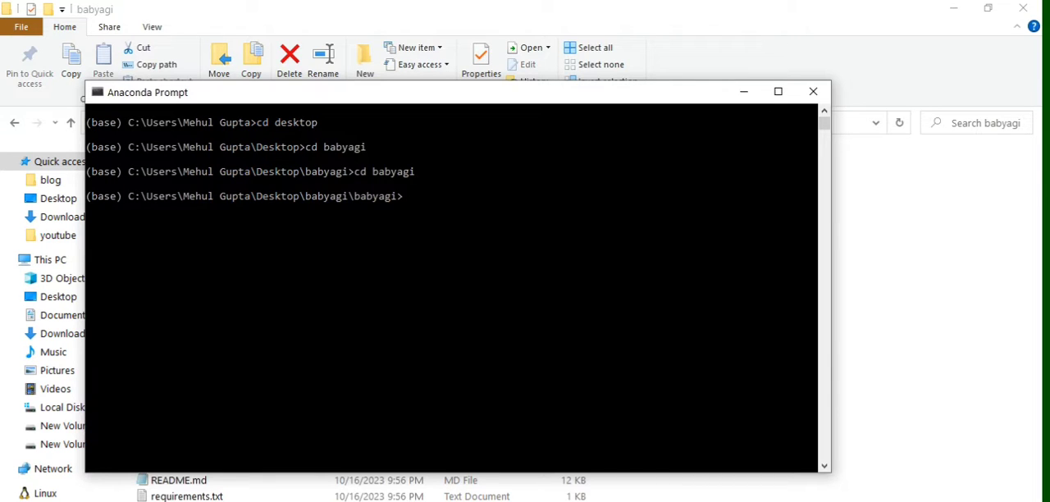
text(python babya)
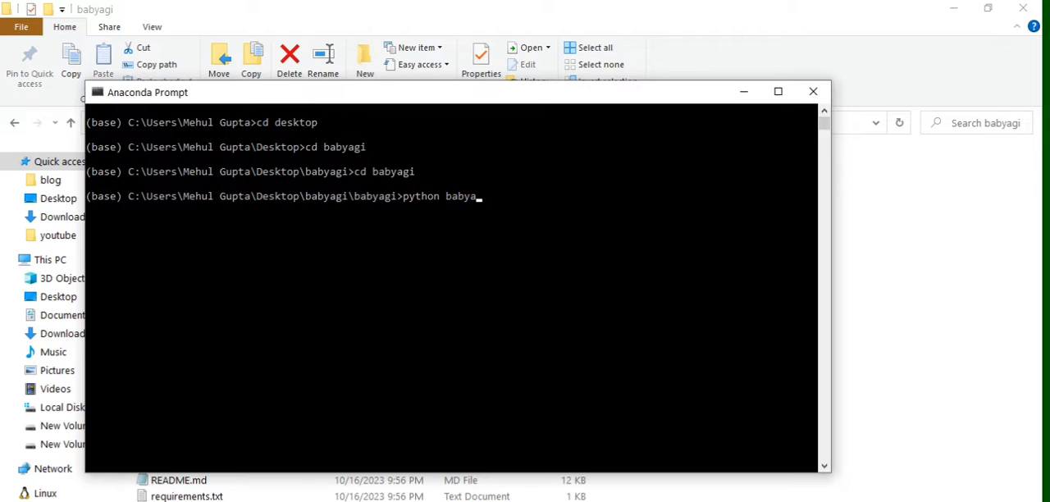
text(gi.py)
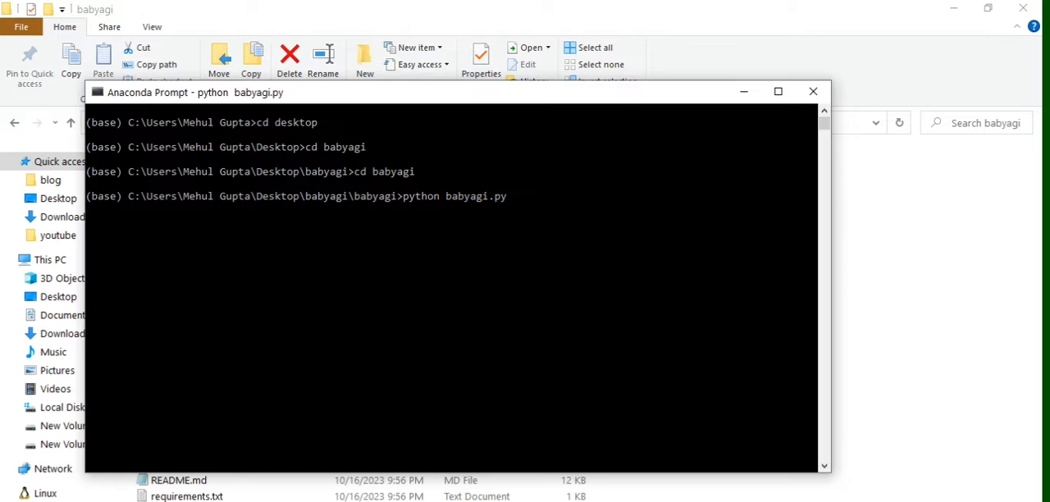
mouse_move(777, 92)
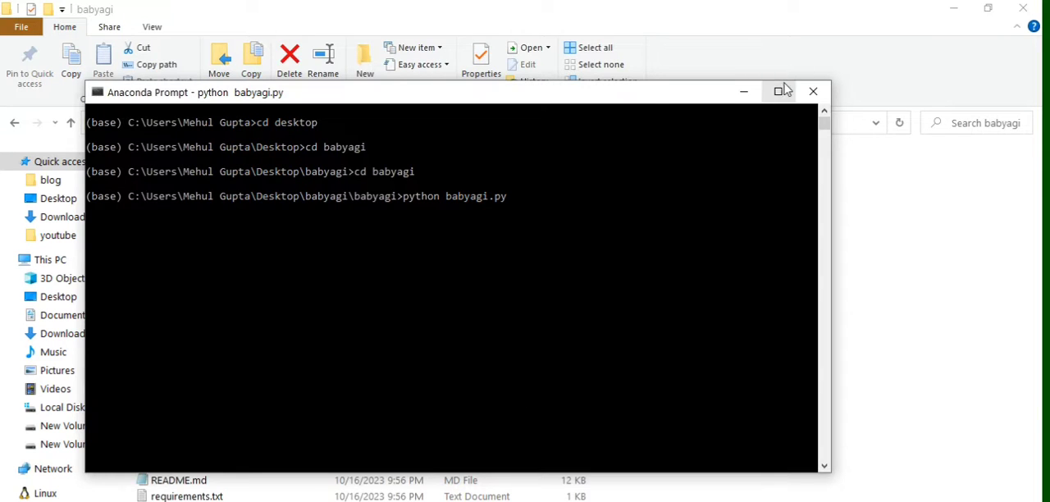
Maximize the prompt and watch BabyAGI print its configuration, objective and first task result
click(778, 92)
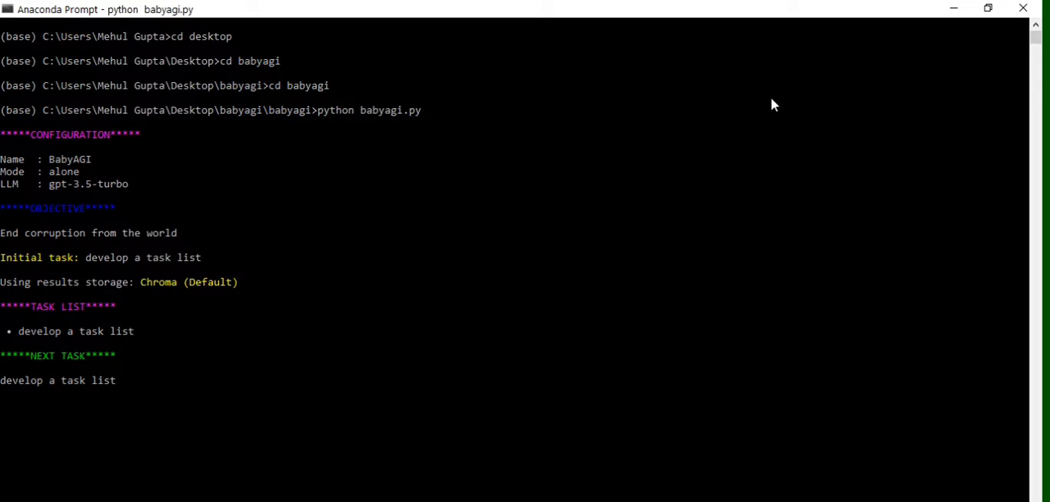
mouse_move(79, 247)
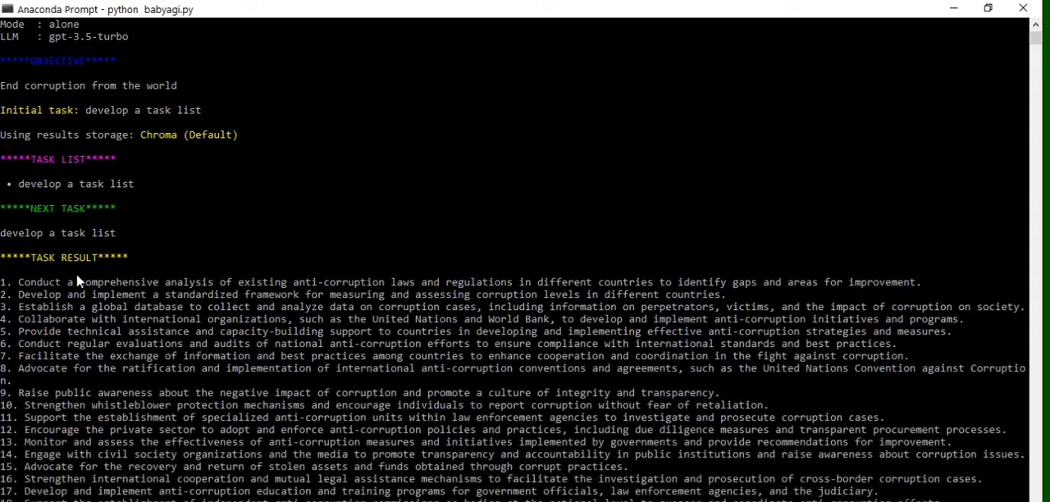
scroll(down, 3)
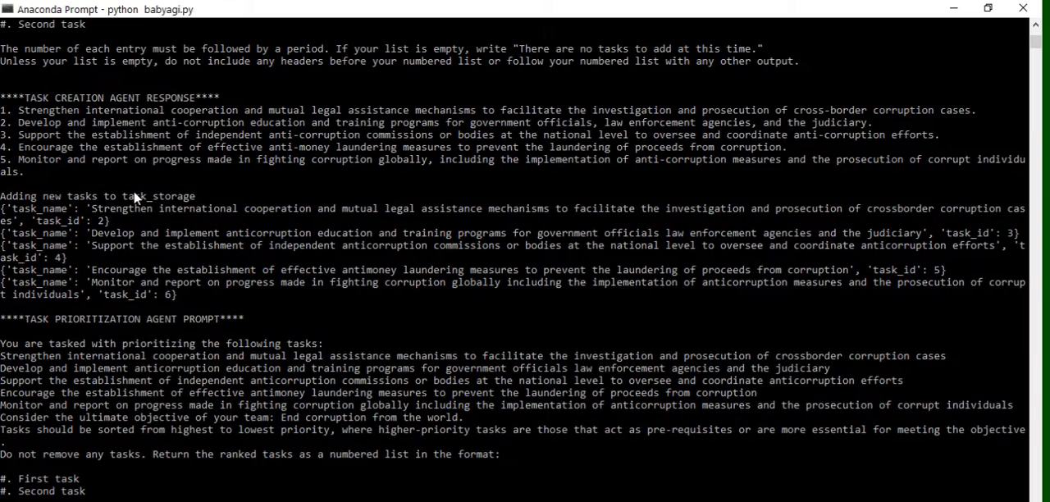
Scroll the output as BabyAGI stores and reprioritizes anti-corruption tasks up to task 13
scroll(down, 3)
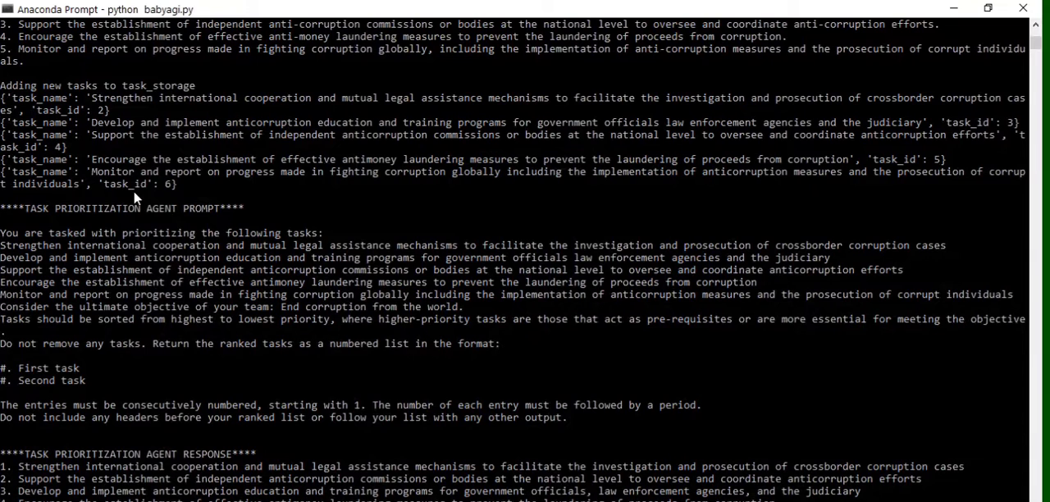
scroll(down, 3)
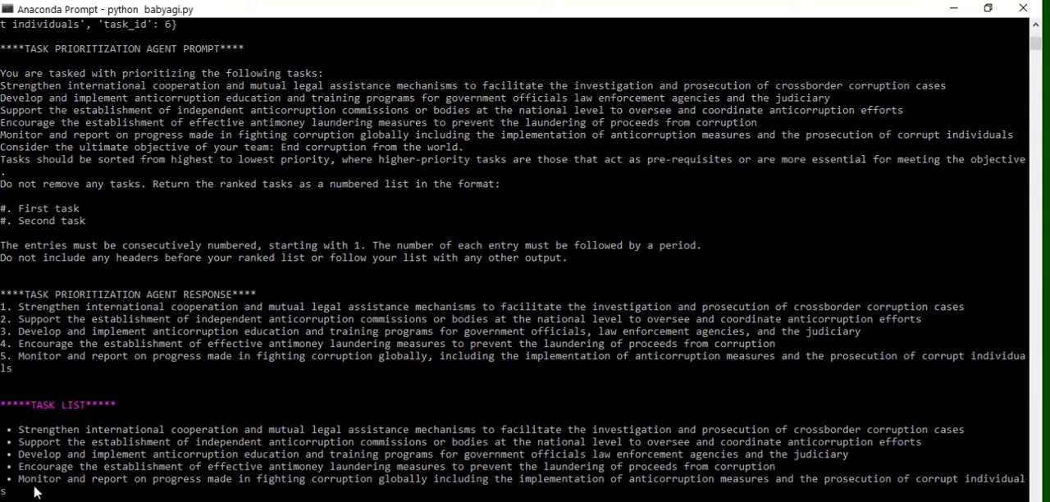
mouse_move(97, 443)
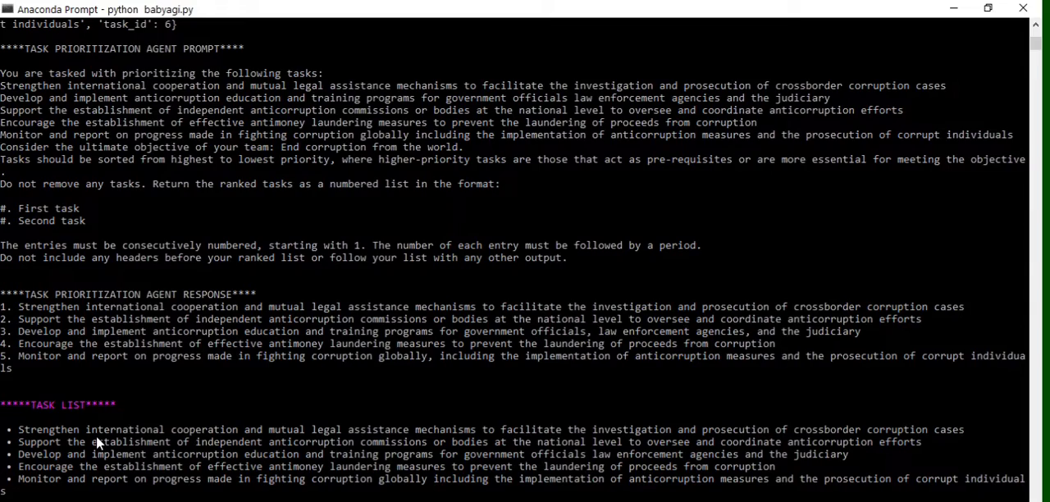
scroll(down, 3)
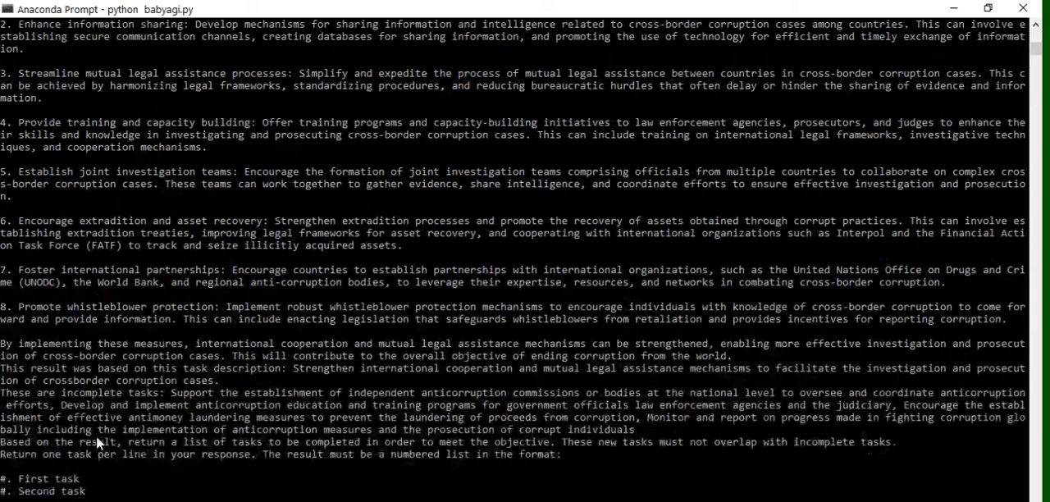
mouse_move(127, 331)
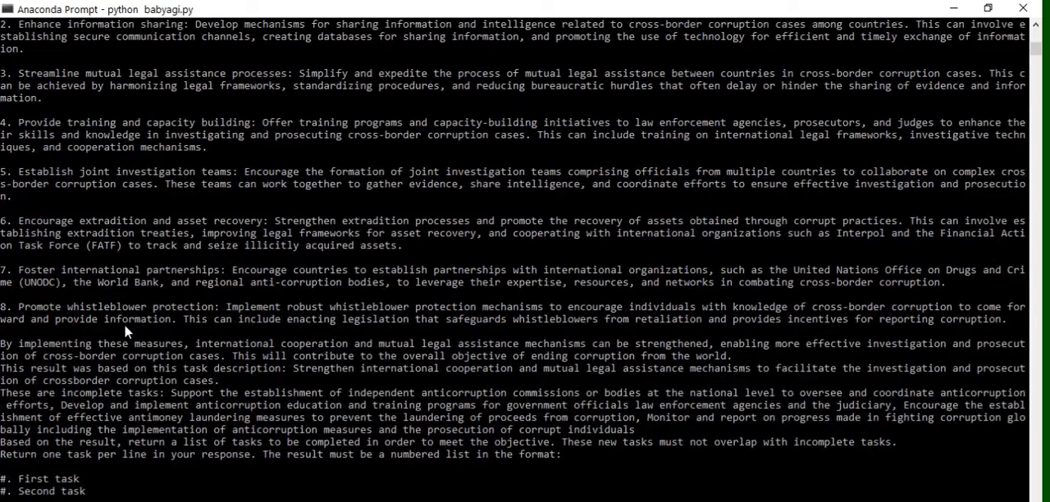
scroll(down, 3)
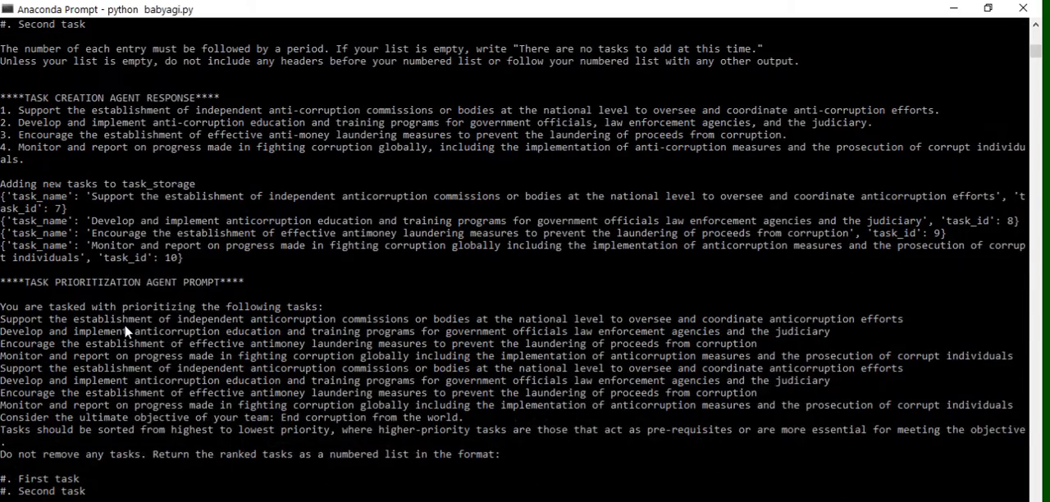
scroll(down, 3)
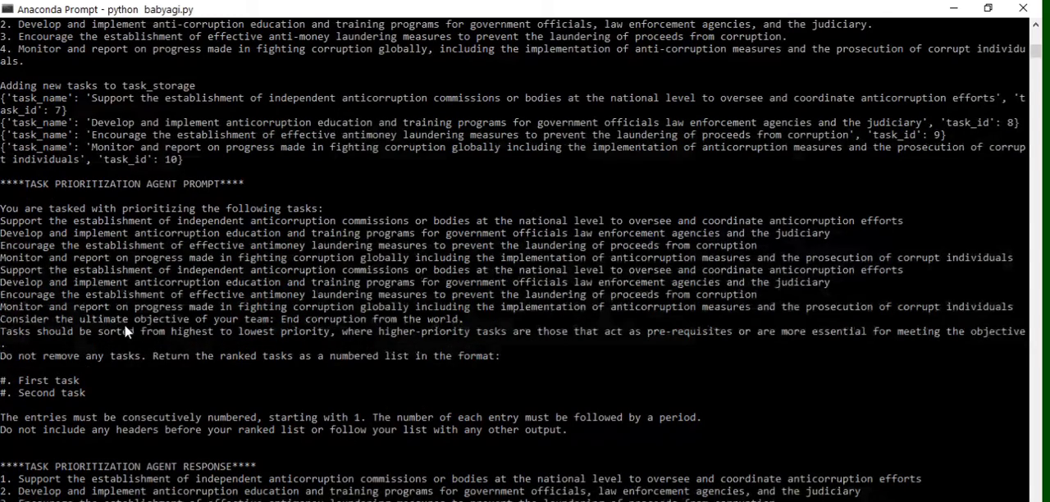
scroll(down, 3)
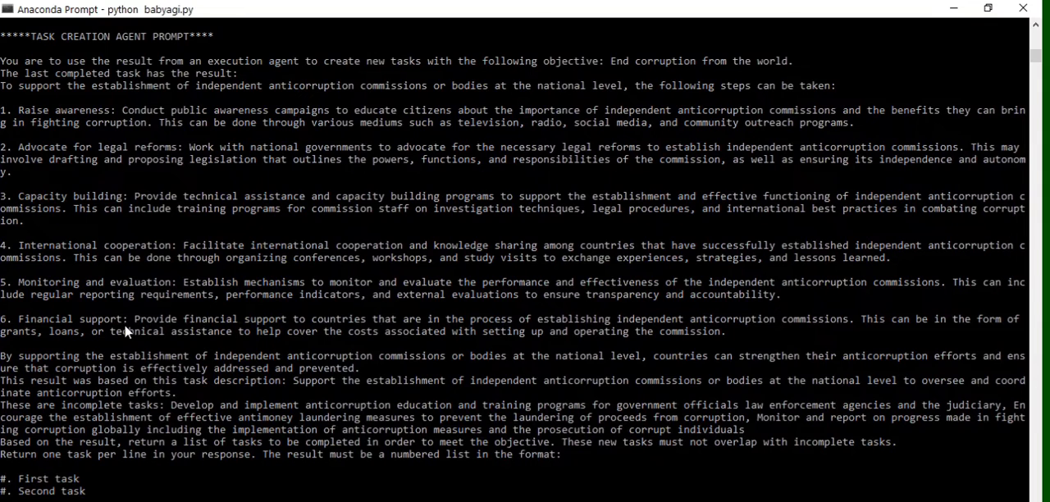
scroll(down, 3)
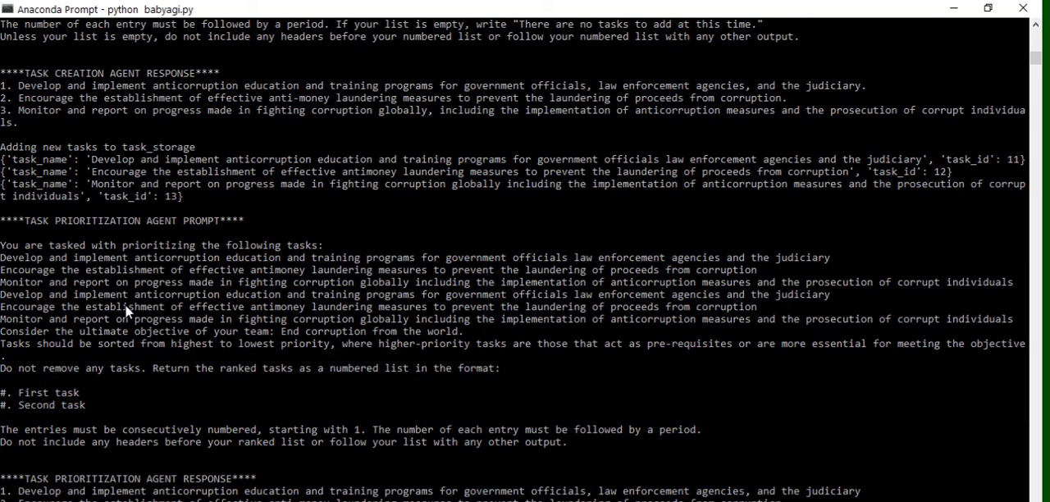
mouse_move(125, 310)
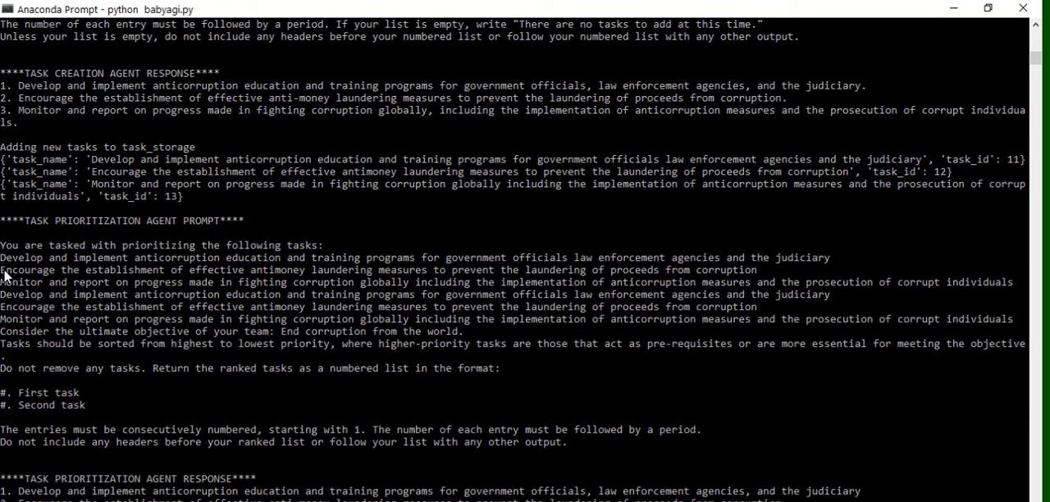